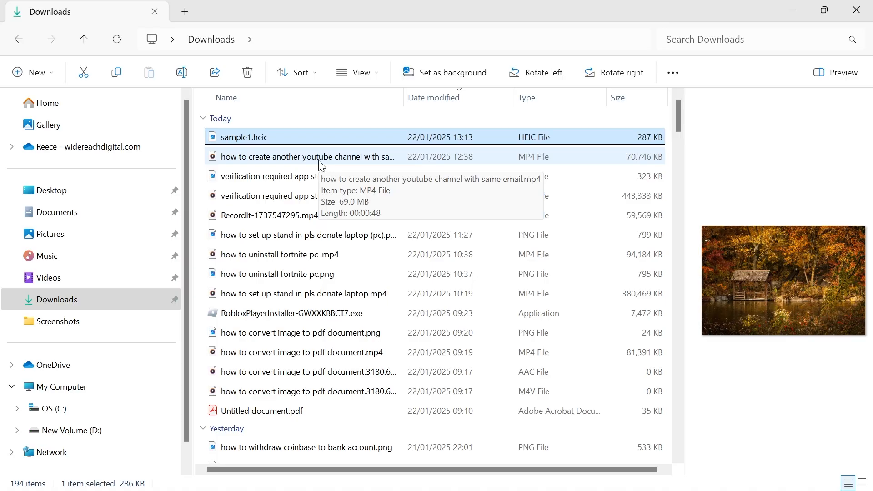
mouse_move(270, 141)
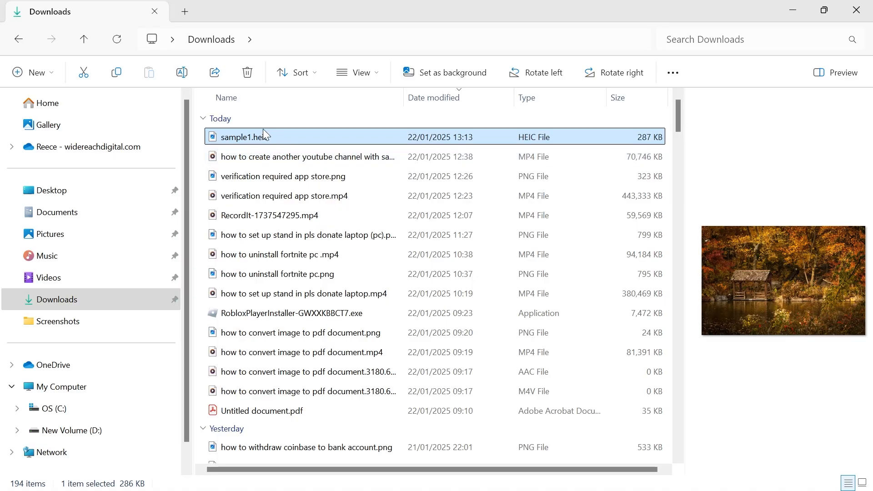
mouse_move(266, 146)
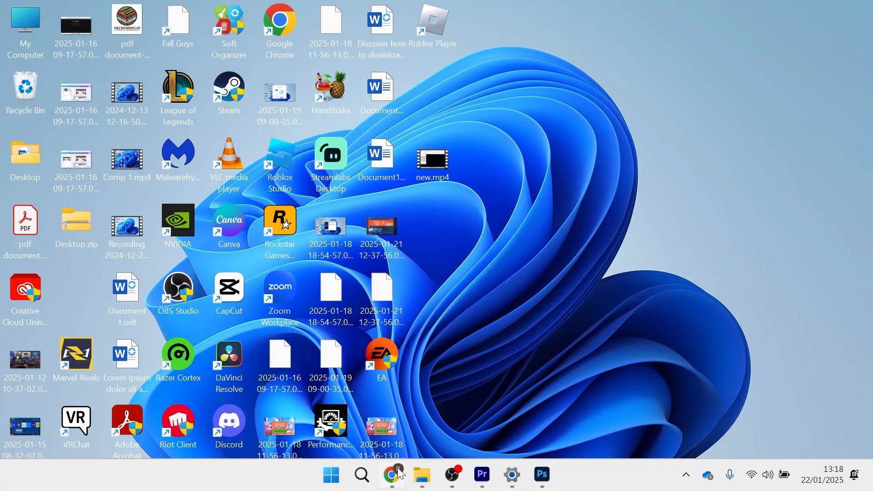
Step: Search the web for 'heic to jpg' in the browser
click(392, 475)
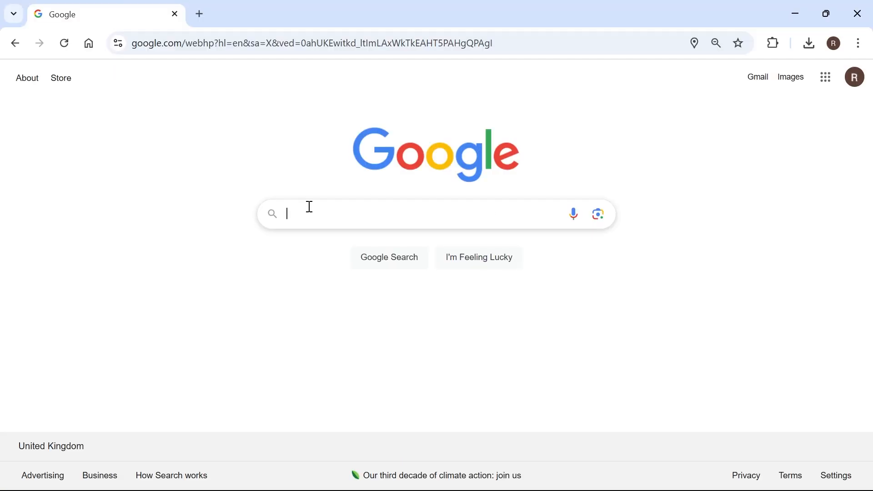
text(heic to jpg)
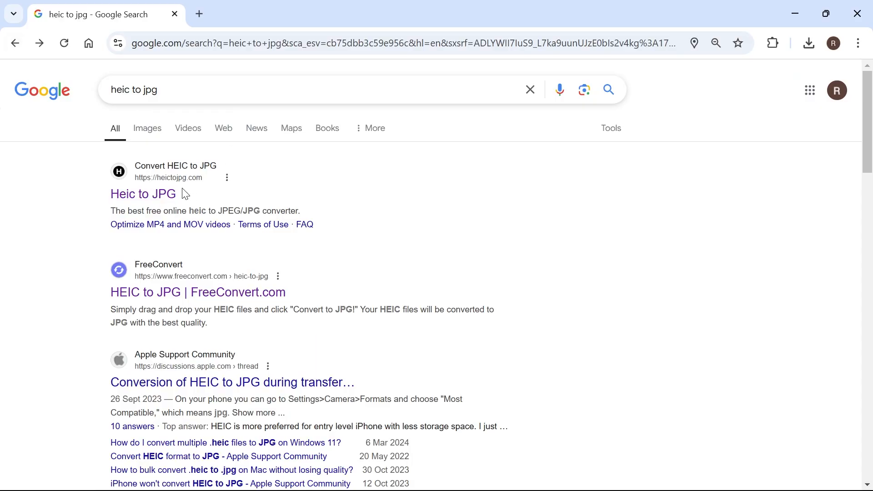
Step: Convert sample1.heic to sample1.jpg on heictojpg.com and open the JPG in Photoshop
click(142, 194)
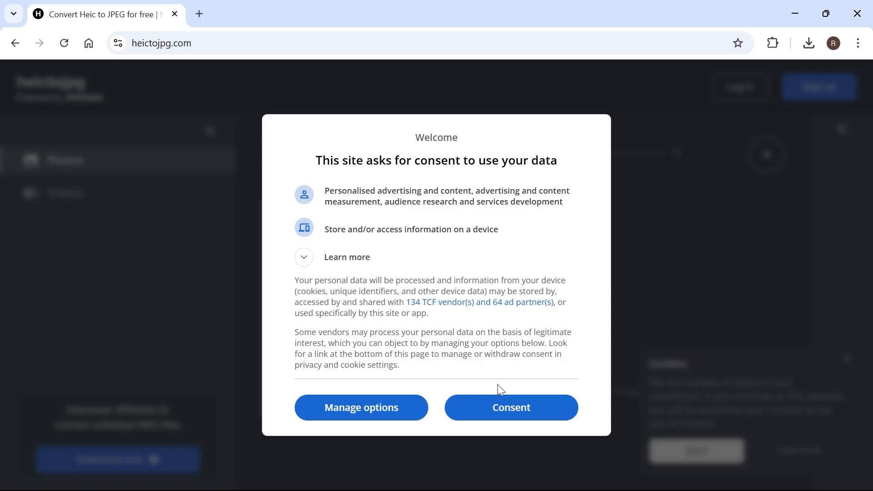
click(510, 408)
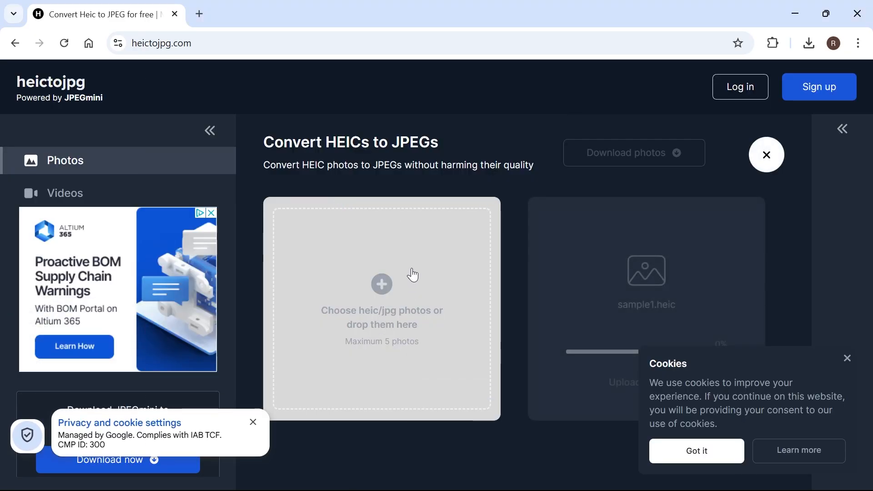
click(696, 451)
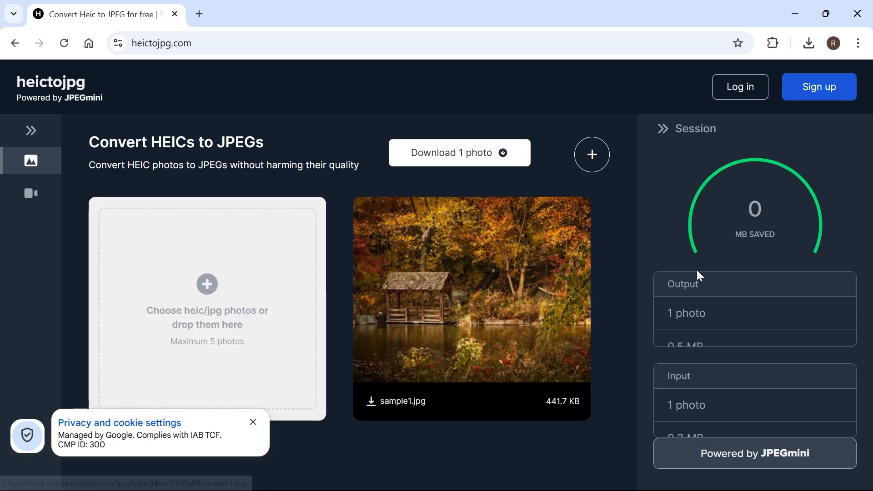
mouse_move(409, 401)
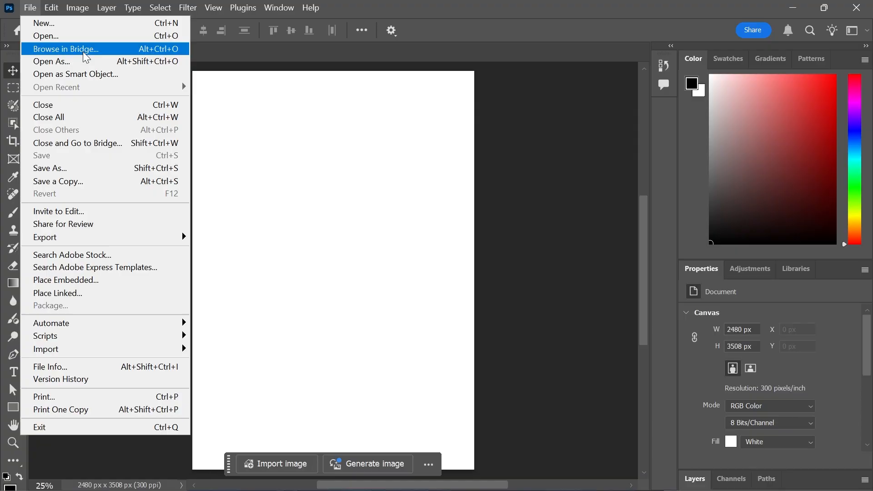
click(45, 35)
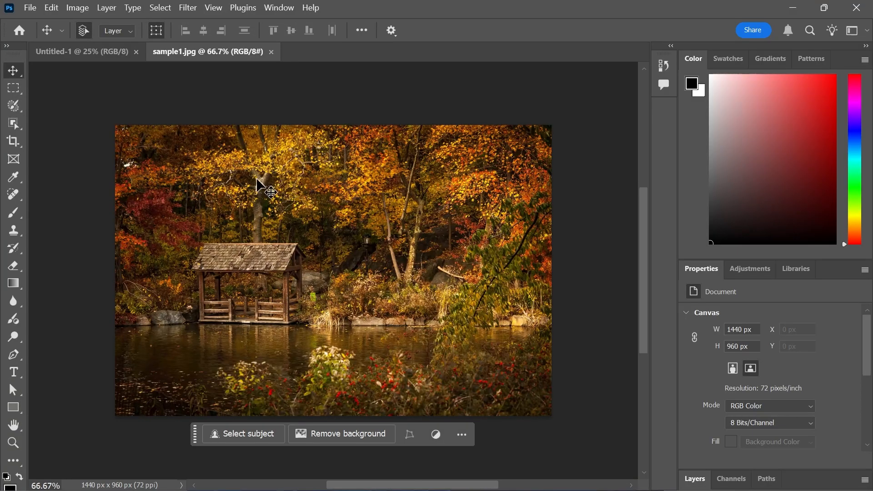
mouse_move(320, 239)
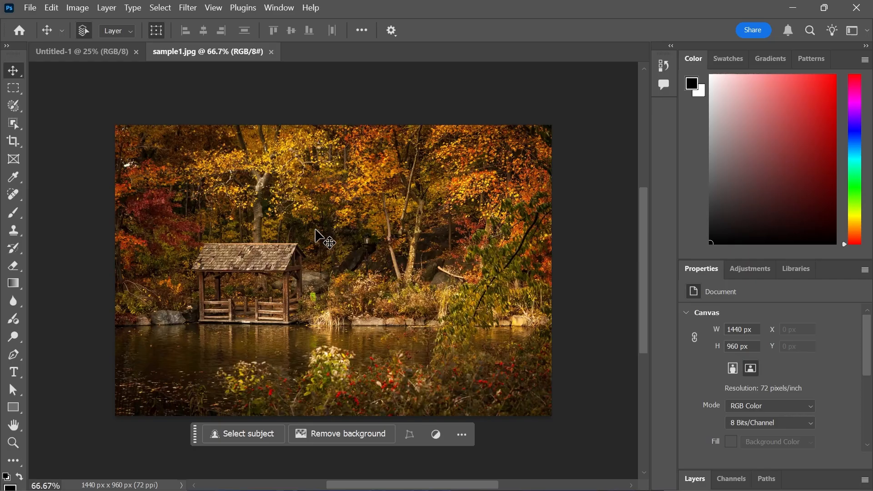
mouse_move(345, 230)
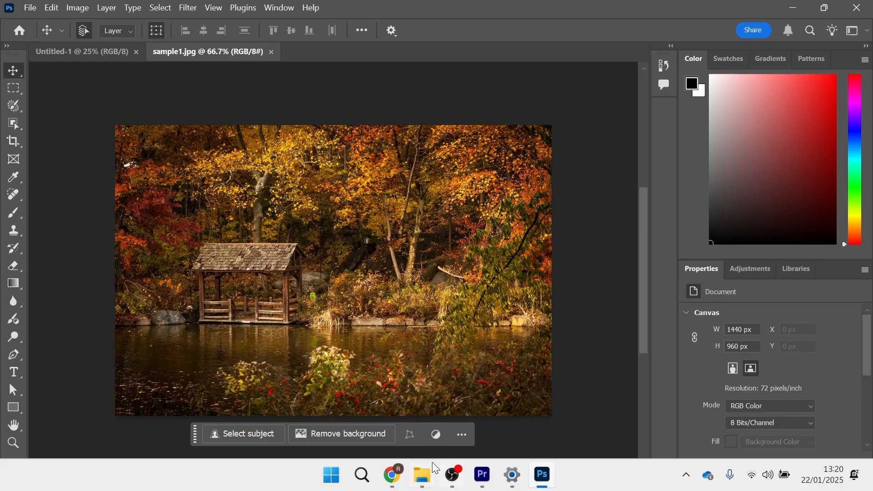
mouse_move(582, 174)
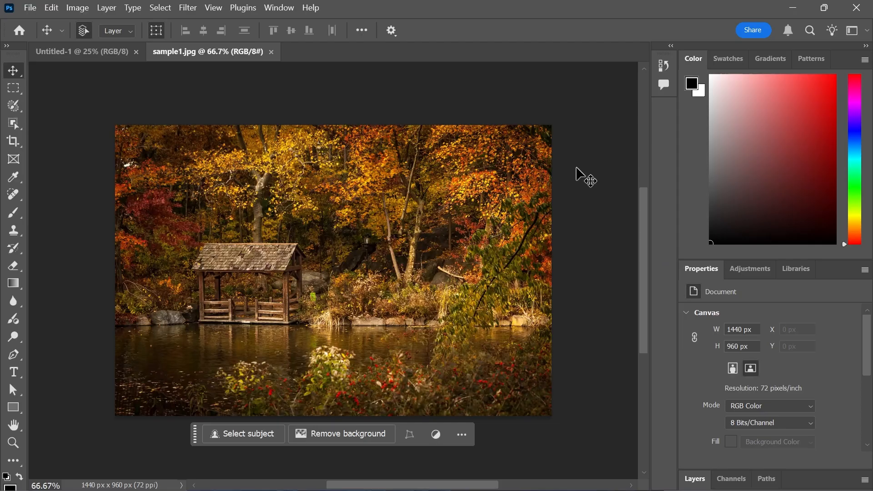